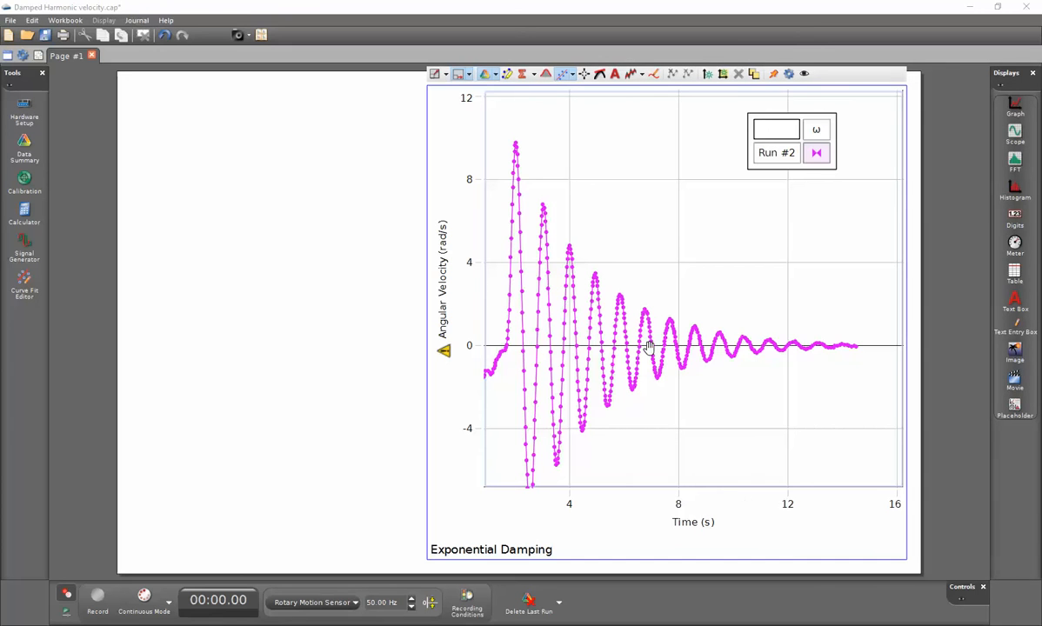
pyautogui.moveTo(563, 177)
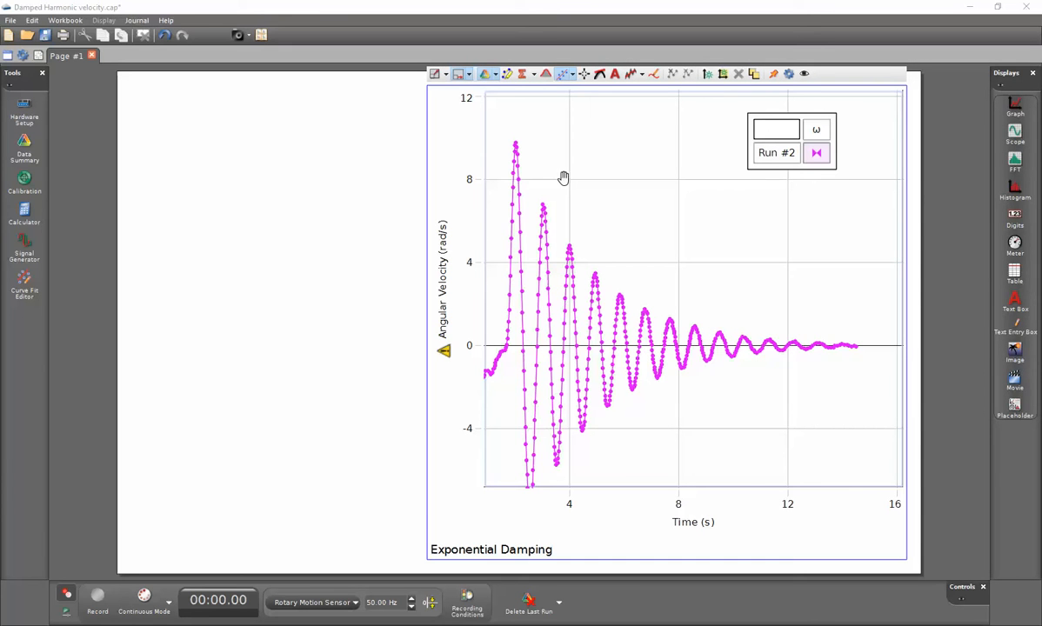
pyautogui.moveTo(640, 285)
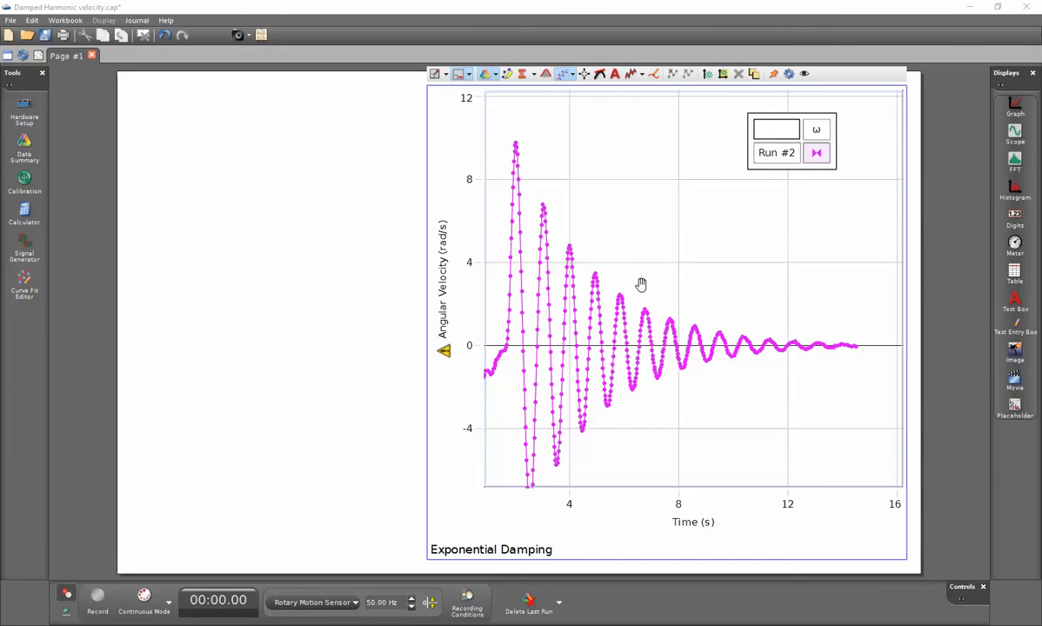
pyautogui.moveTo(814, 319)
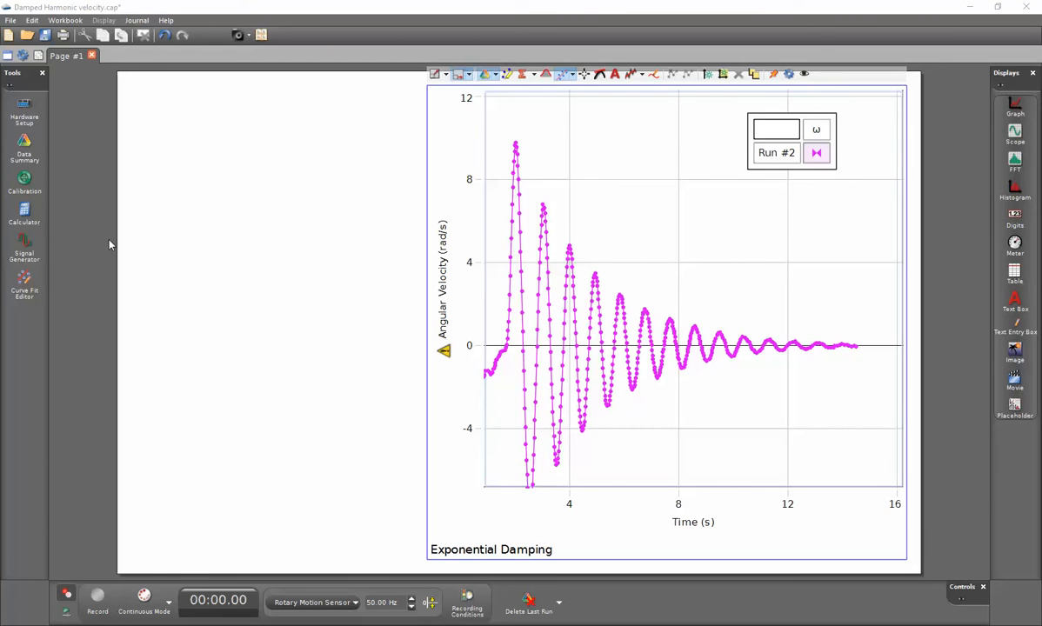
# - Open the Calculator to view the Amplitude=amplitude(...) expression on angular velocity, in rad/s
pyautogui.click(23, 209)
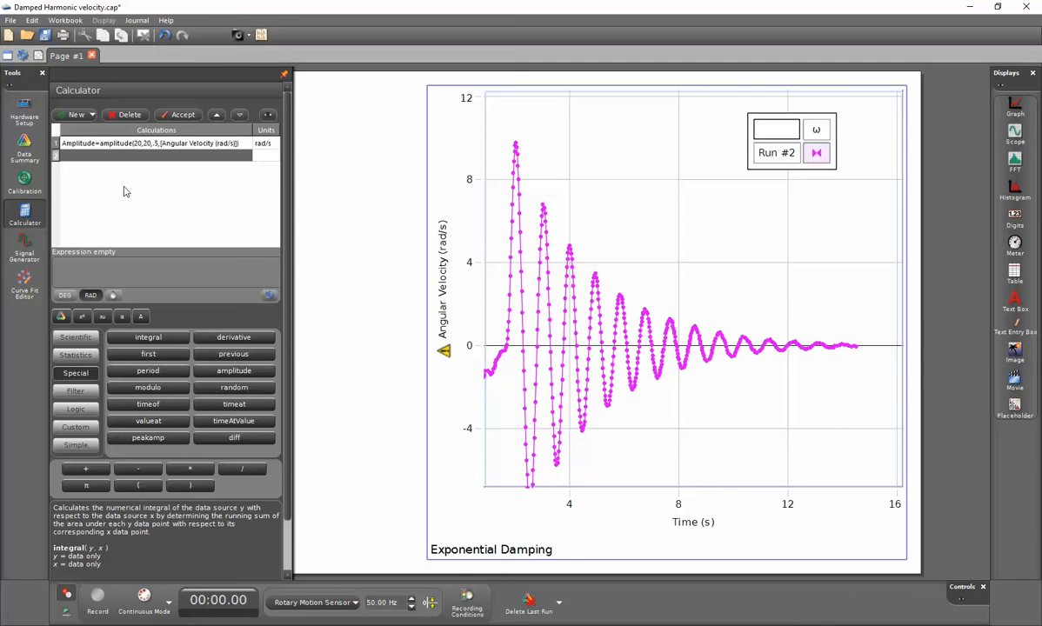
pyautogui.moveTo(77, 168)
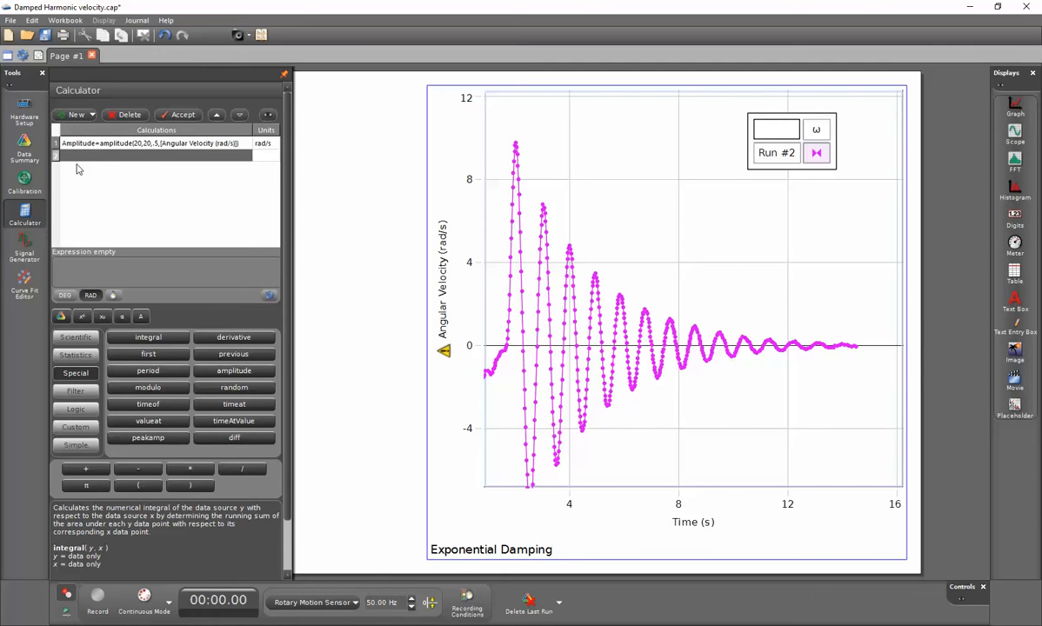
pyautogui.moveTo(100, 182)
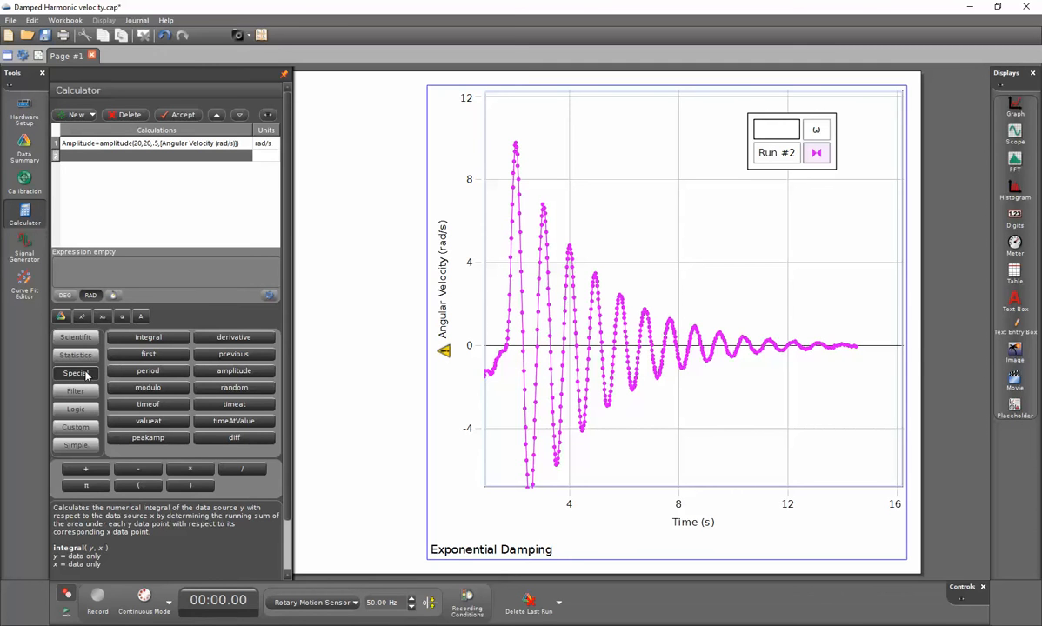
pyautogui.moveTo(81, 378)
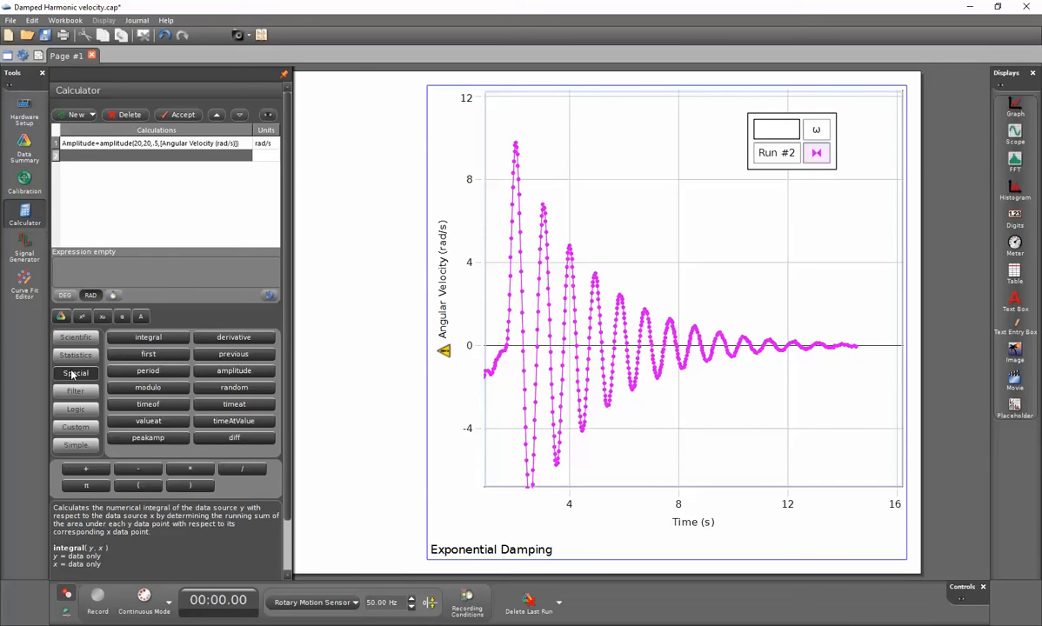
pyautogui.moveTo(234, 370)
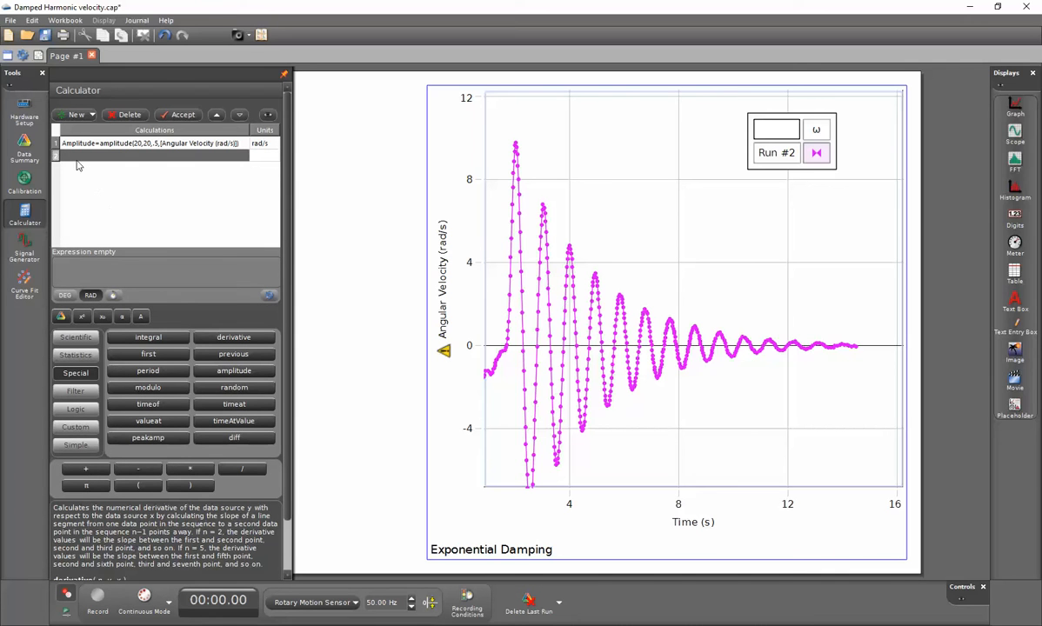
pyautogui.moveTo(187, 155)
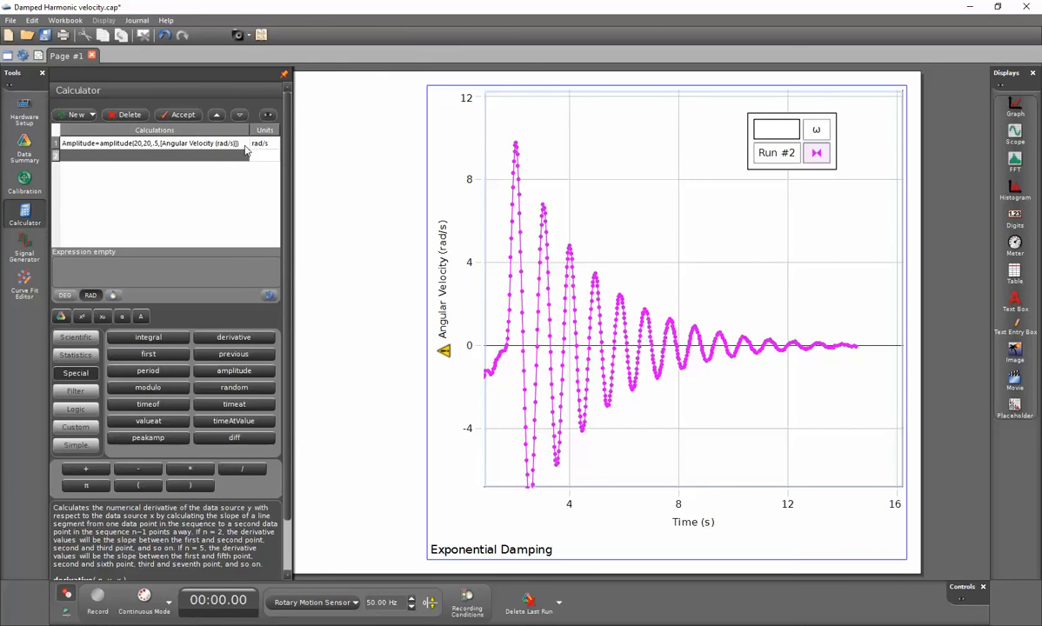
pyautogui.moveTo(207, 152)
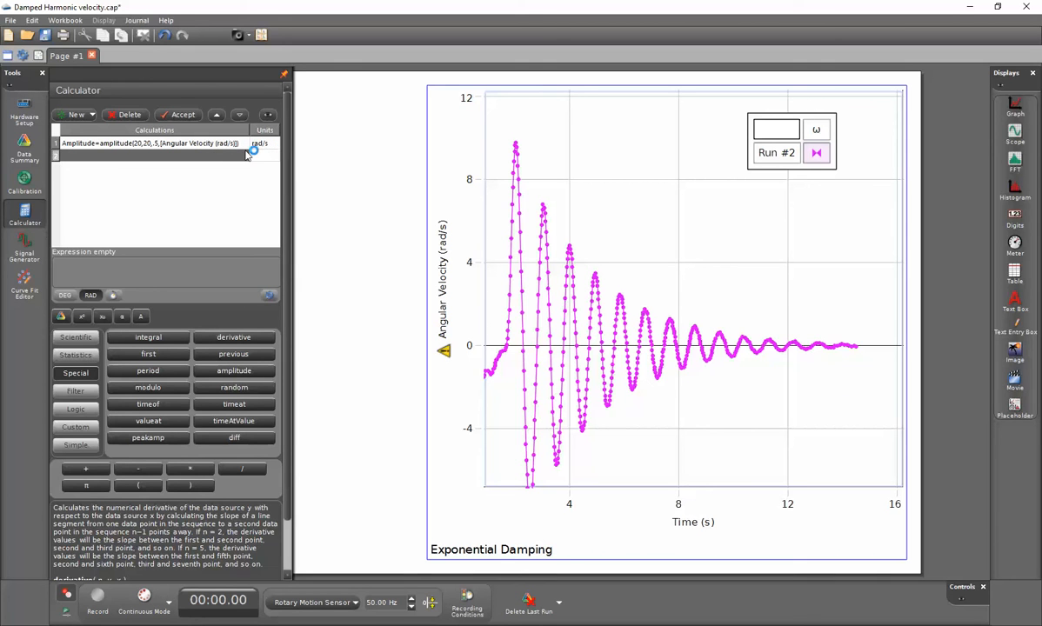
pyautogui.moveTo(24, 215)
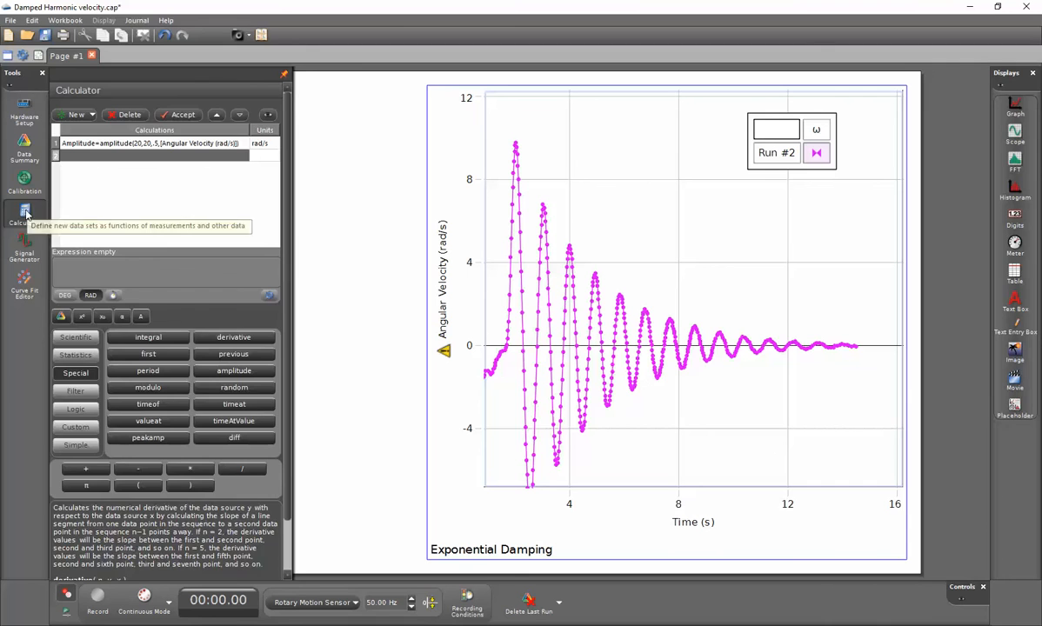
# - Close the calculator and add Amplitude (rad/s) to the Exponential Damping graph over Angular Velocity
pyautogui.click(14, 215)
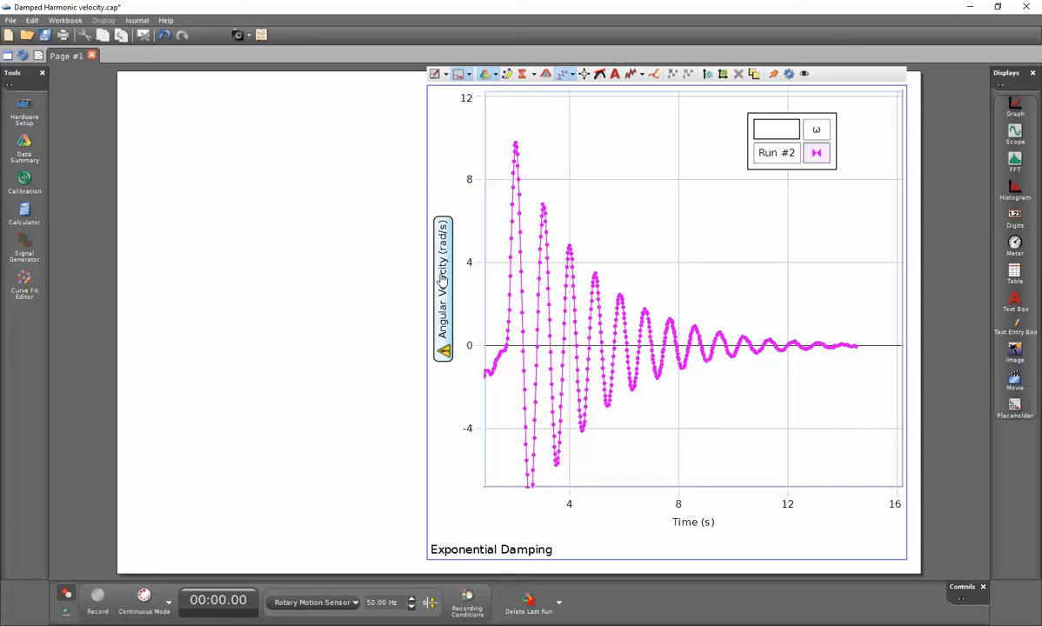
pyautogui.moveTo(442, 278)
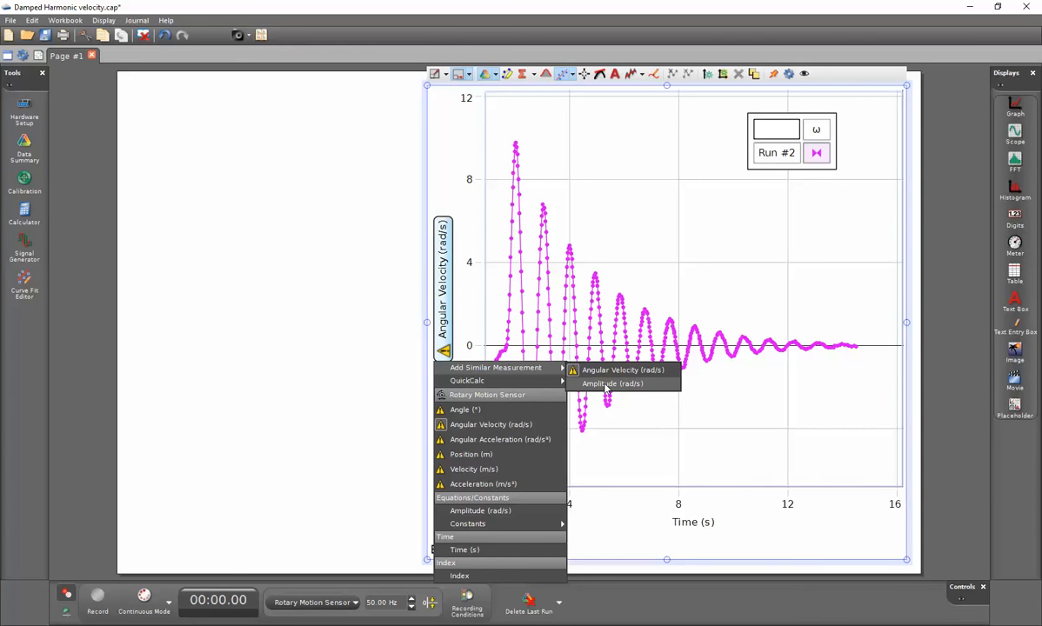
pyautogui.click(611, 383)
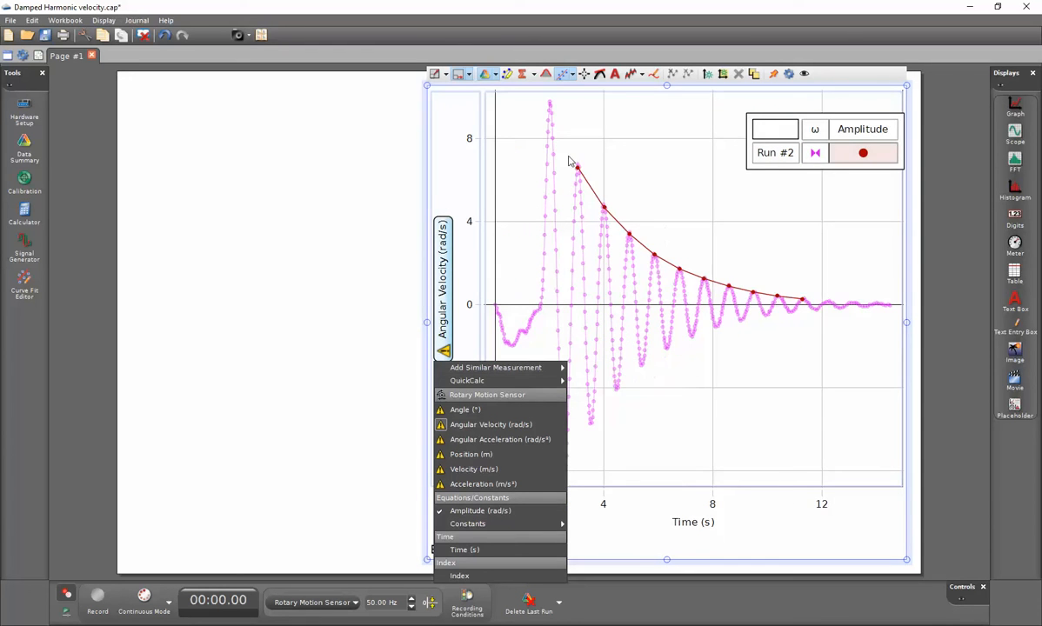
pyautogui.moveTo(841, 285)
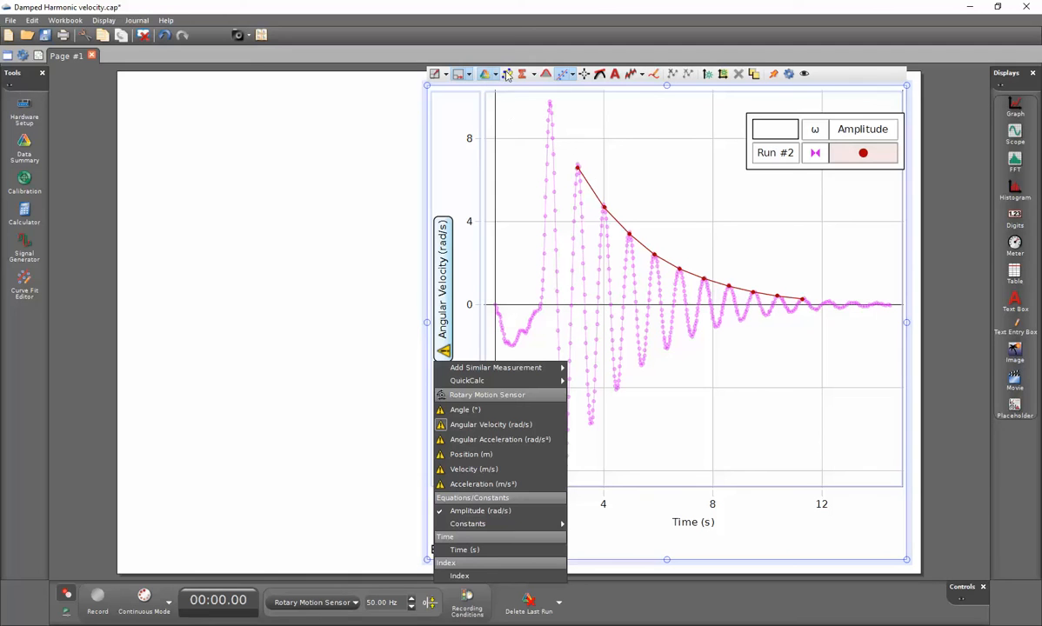
pyautogui.moveTo(498, 214)
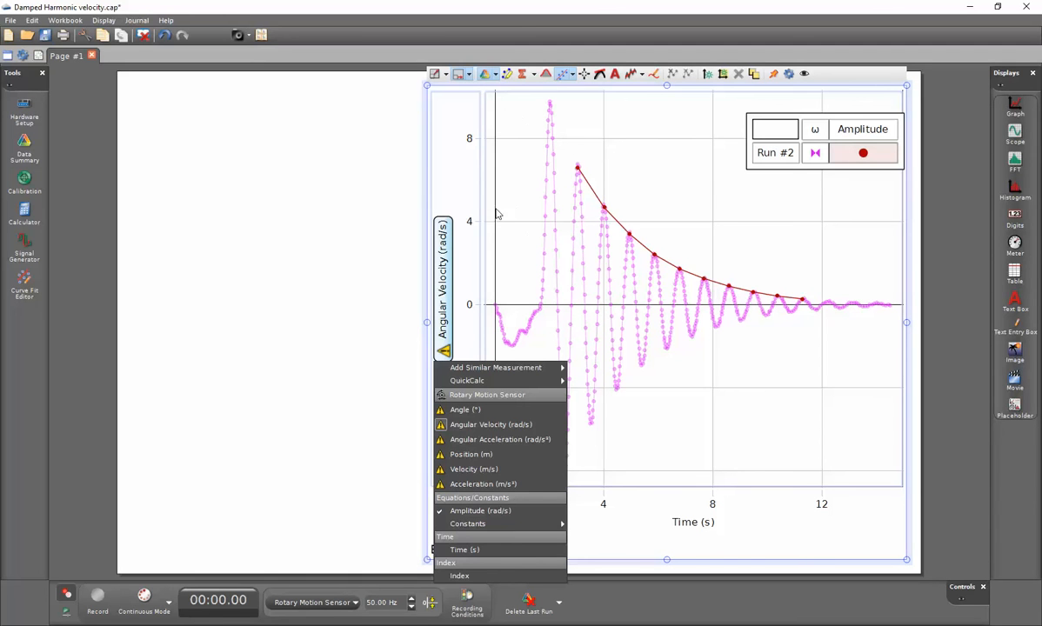
pyautogui.moveTo(523, 211)
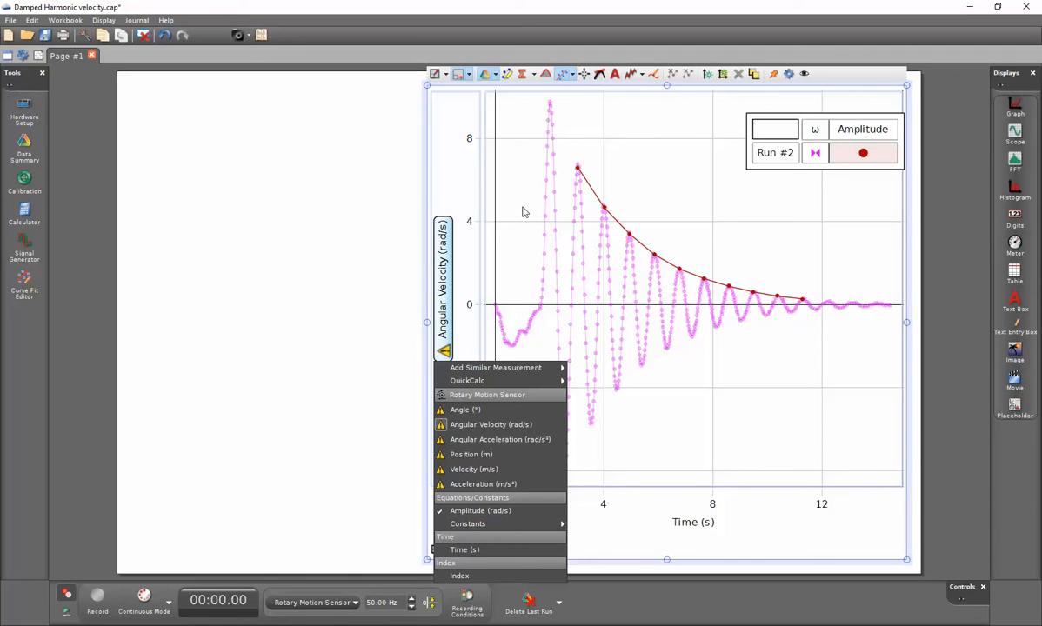
pyautogui.moveTo(669, 74)
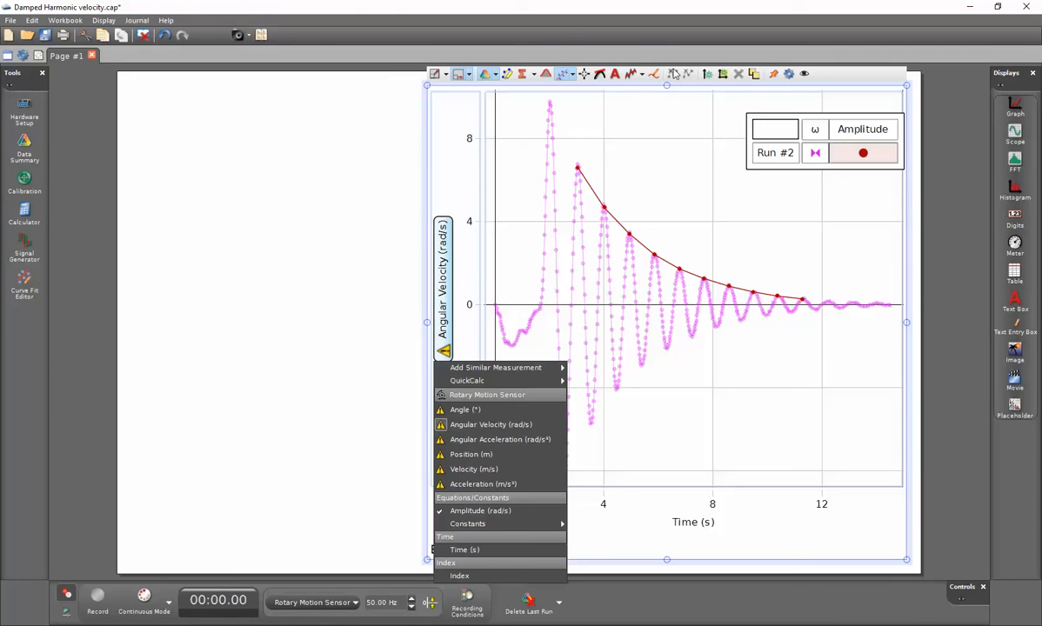
pyautogui.moveTo(687, 80)
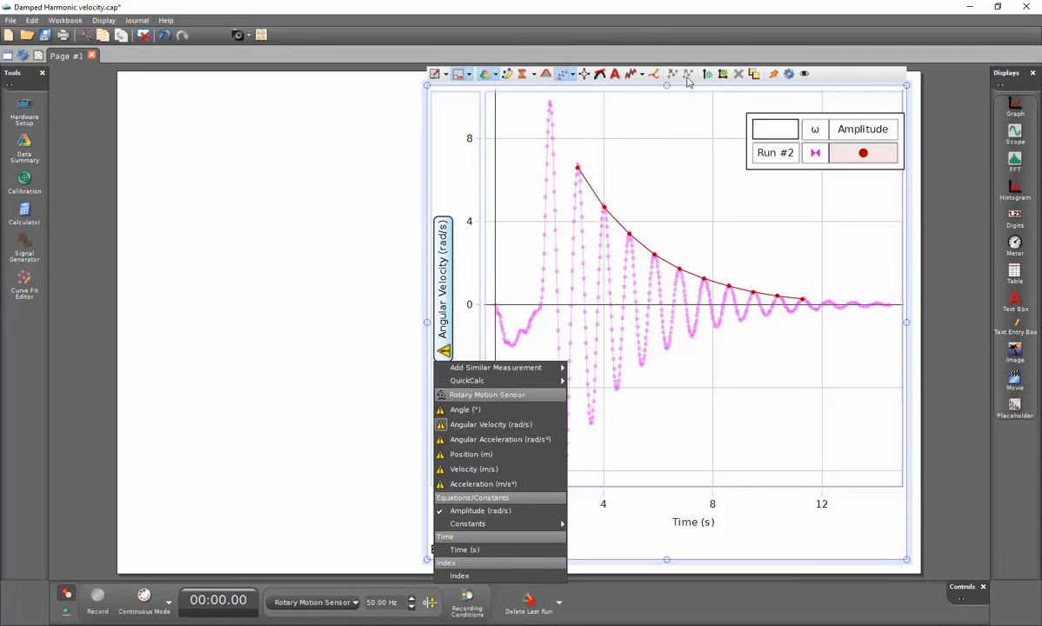
pyautogui.moveTo(693, 86)
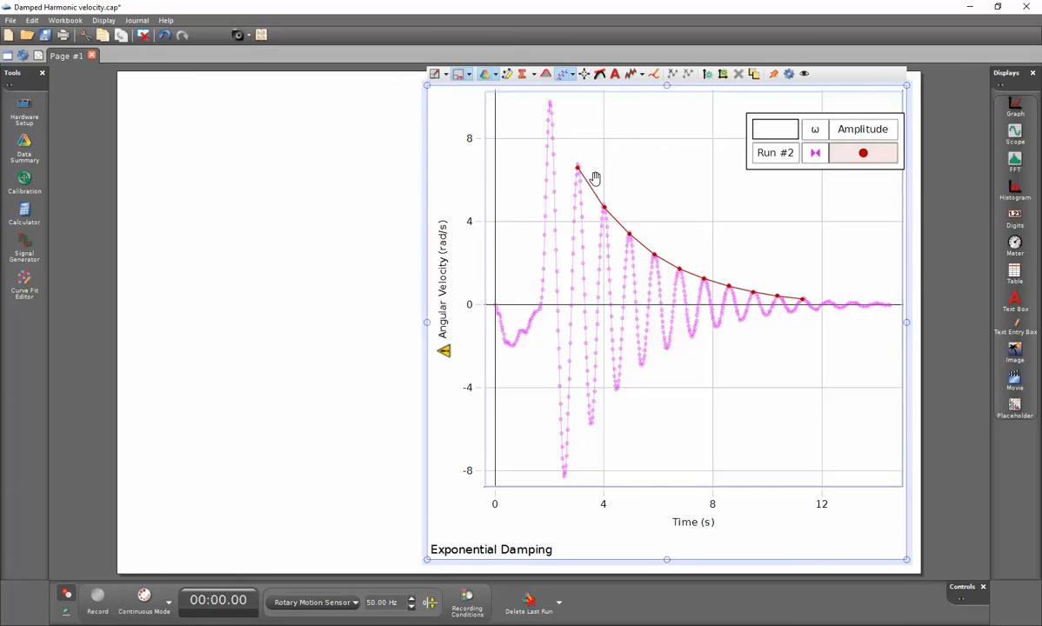
pyautogui.moveTo(560, 129)
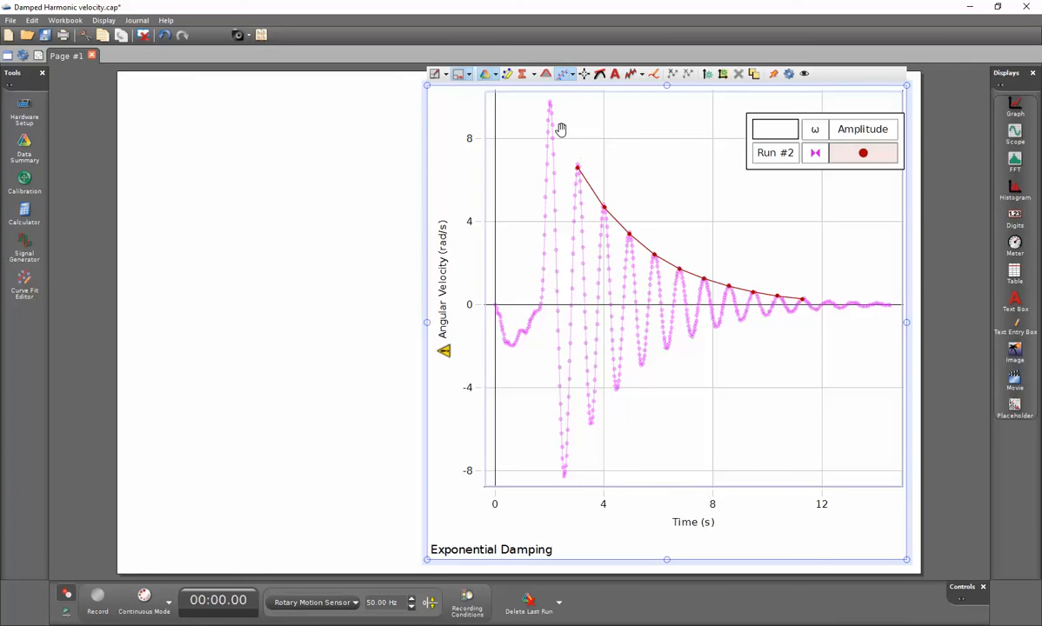
pyautogui.moveTo(813, 348)
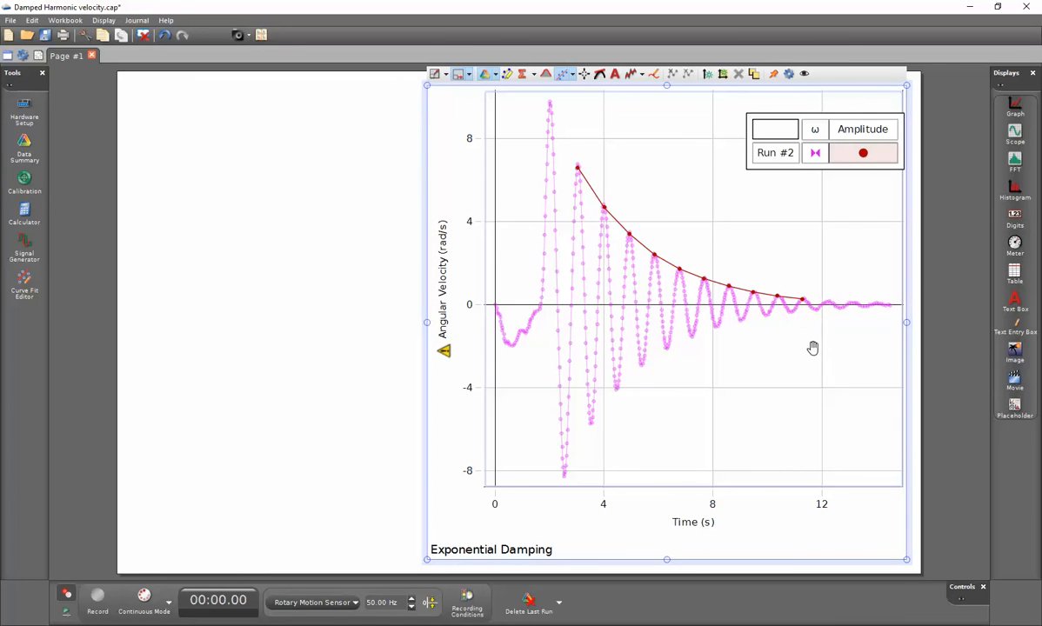
pyautogui.moveTo(559, 168)
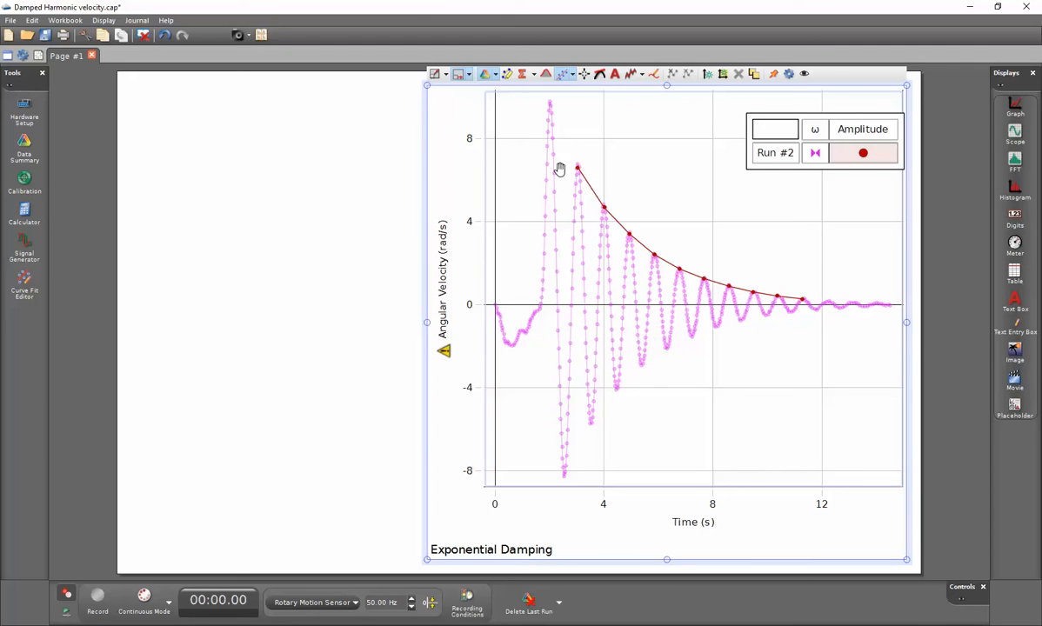
pyautogui.moveTo(835, 287)
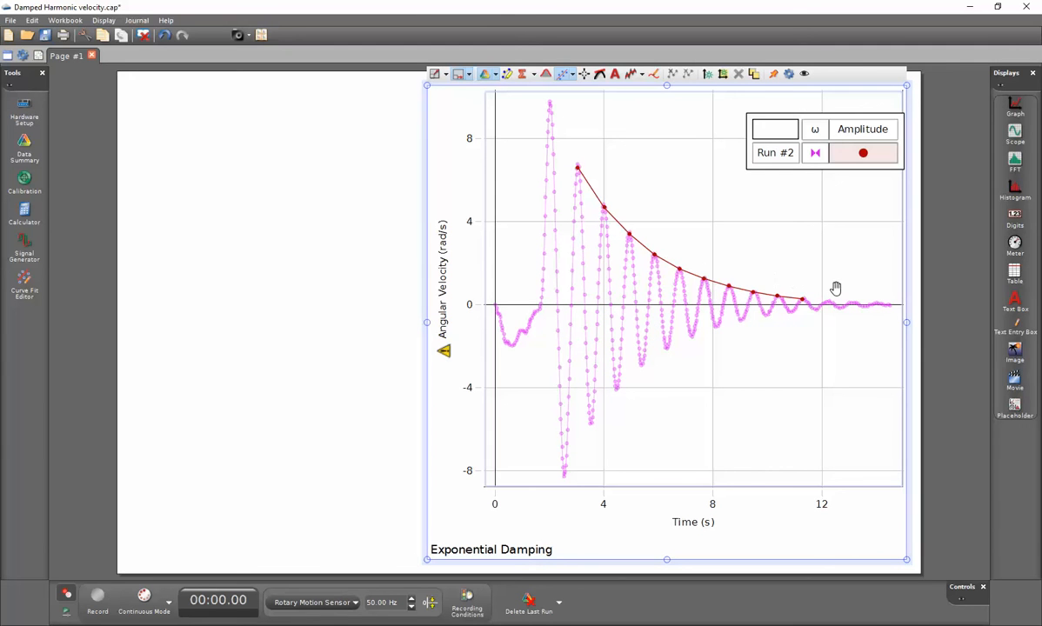
pyautogui.moveTo(692, 225)
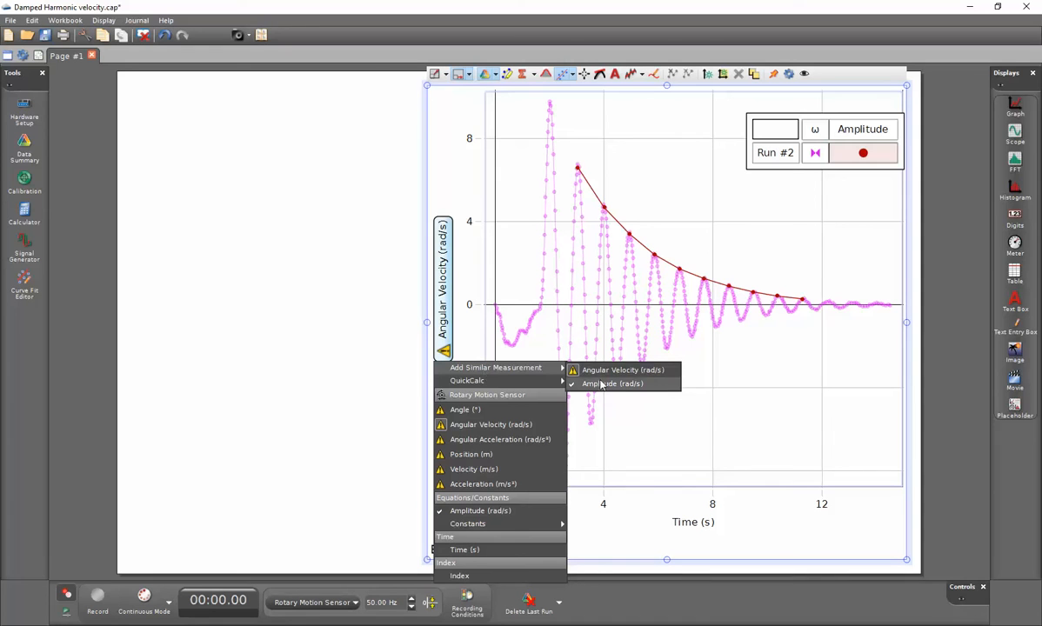
# - Replace Angular Velocity with Amplitude (rad/s) so only the Run #2 decay points are plotted
pyautogui.click(622, 370)
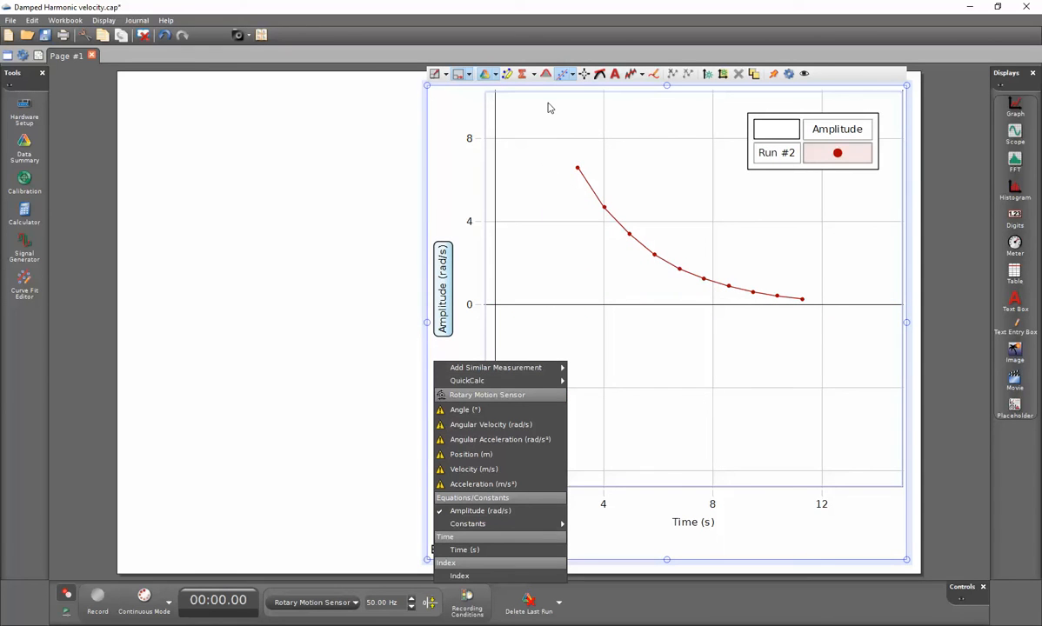
pyautogui.moveTo(641, 143)
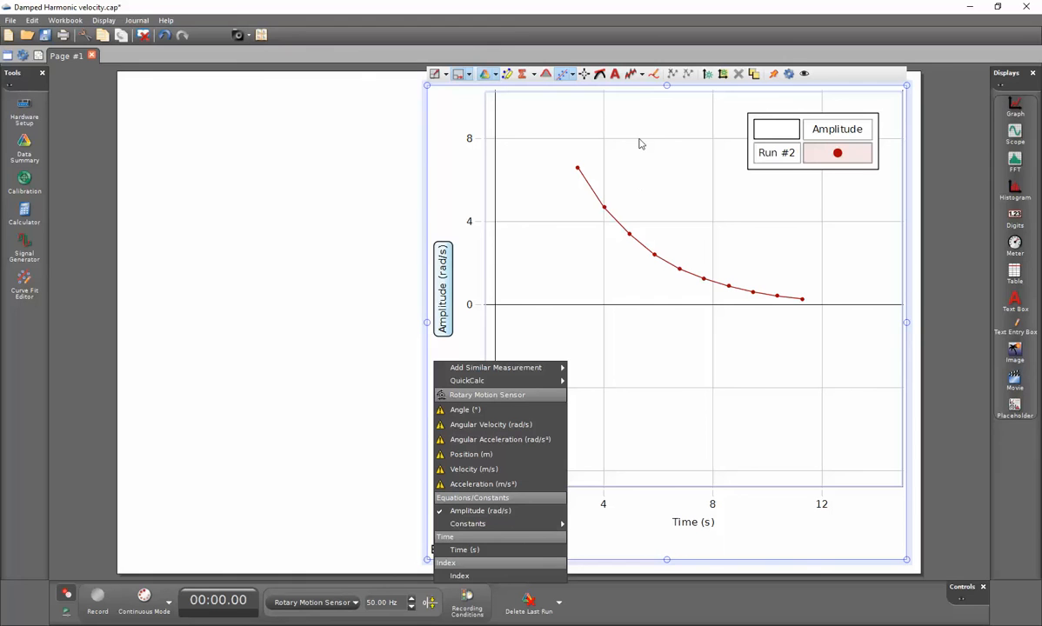
pyautogui.moveTo(607, 122)
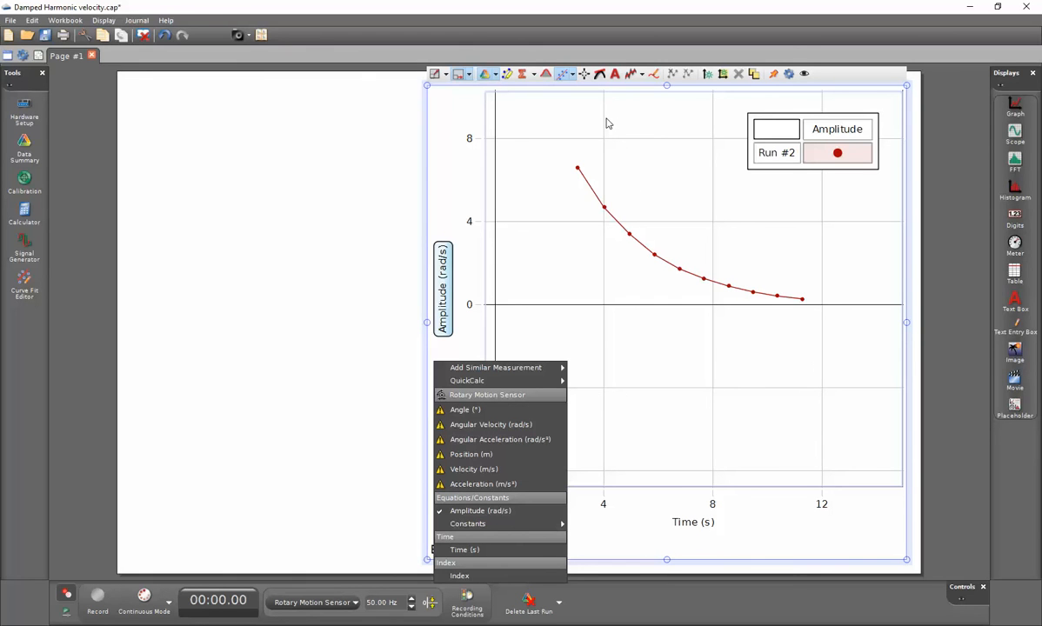
pyautogui.moveTo(570, 90)
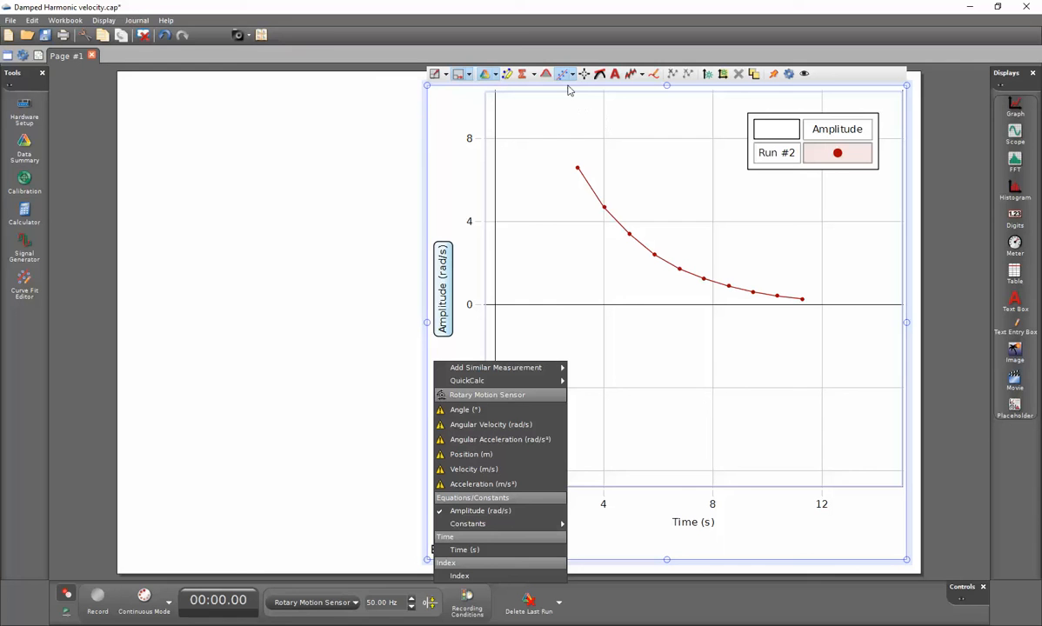
pyautogui.moveTo(573, 77)
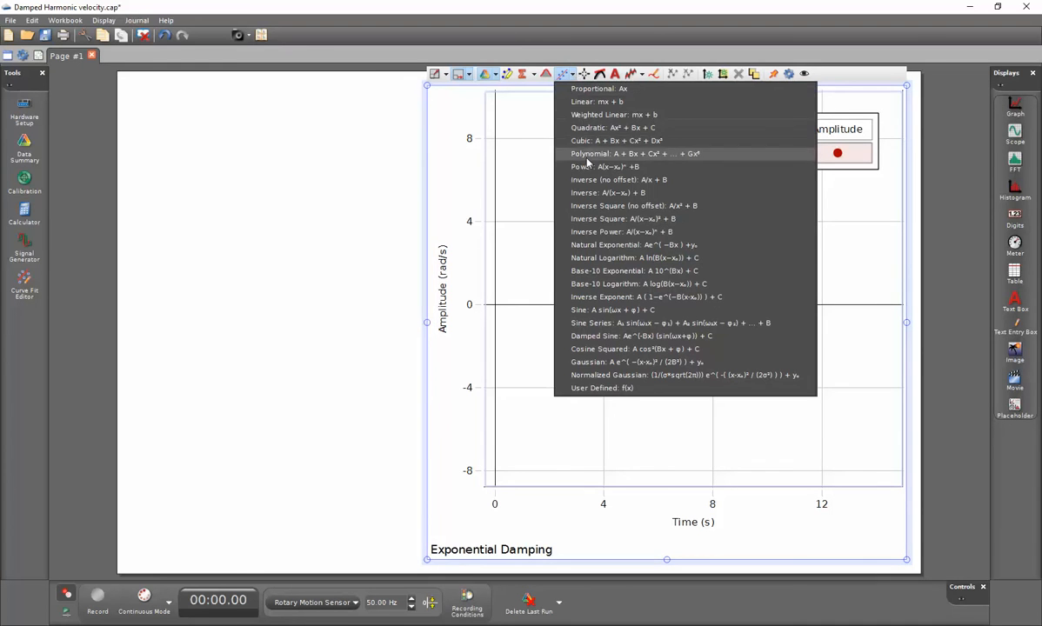
pyautogui.moveTo(592, 244)
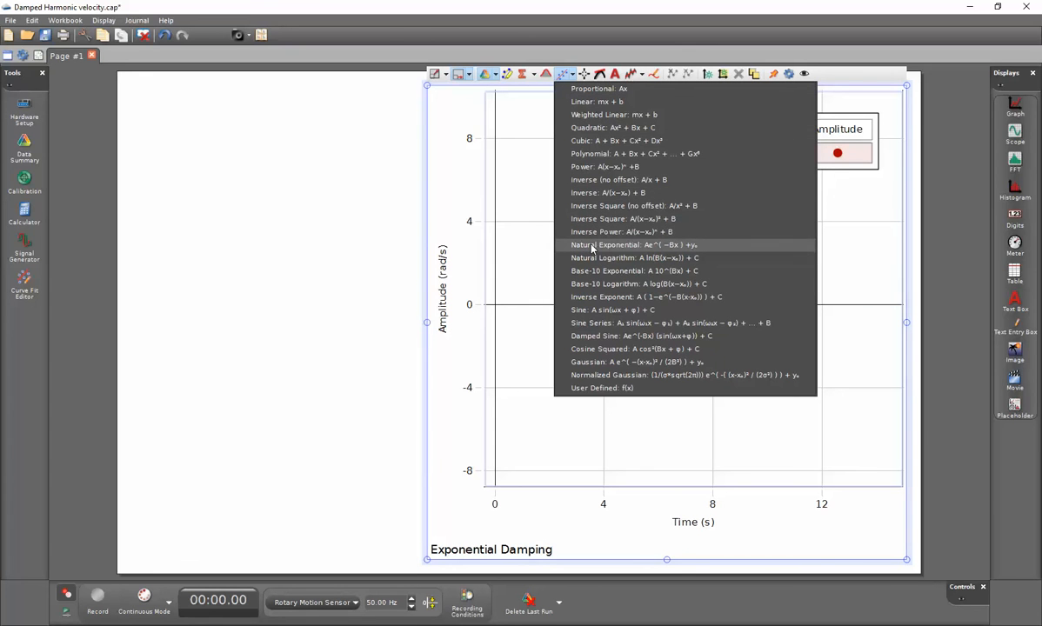
# - Apply the Natural Exponential Ae^(-Bx)+y0 fit to the Amplitude points, yielding A = 19.3, B = 0.347
pyautogui.click(620, 244)
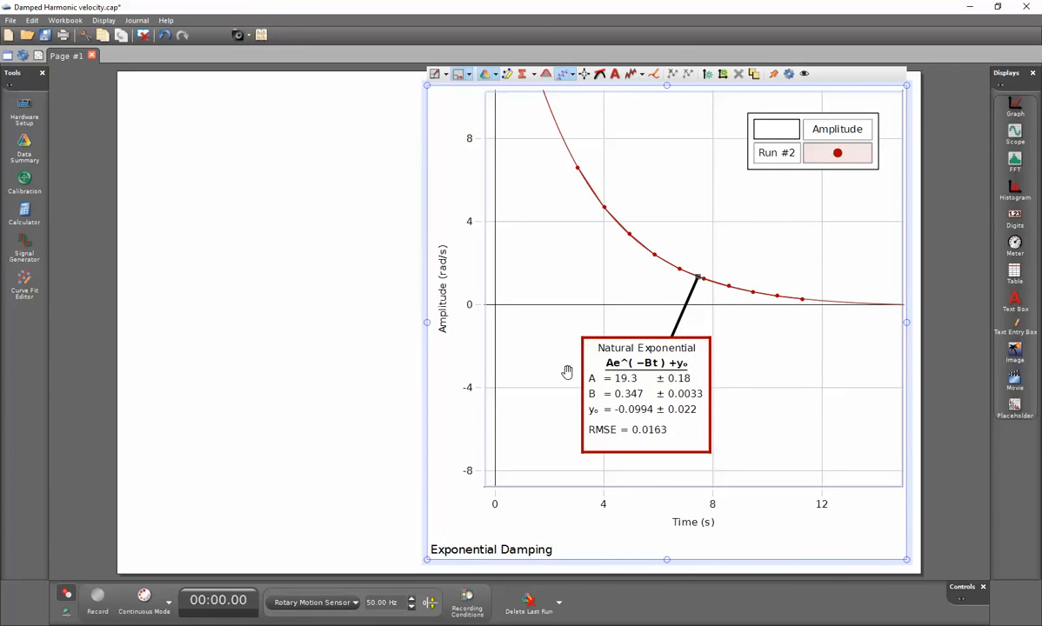
pyautogui.moveTo(560, 351)
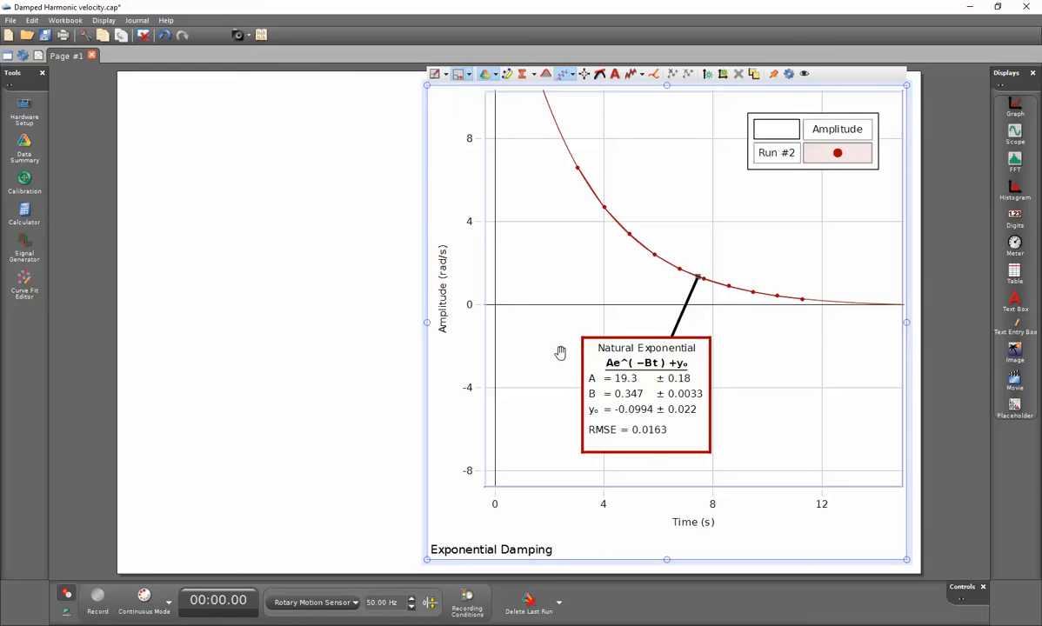
pyautogui.moveTo(649, 210)
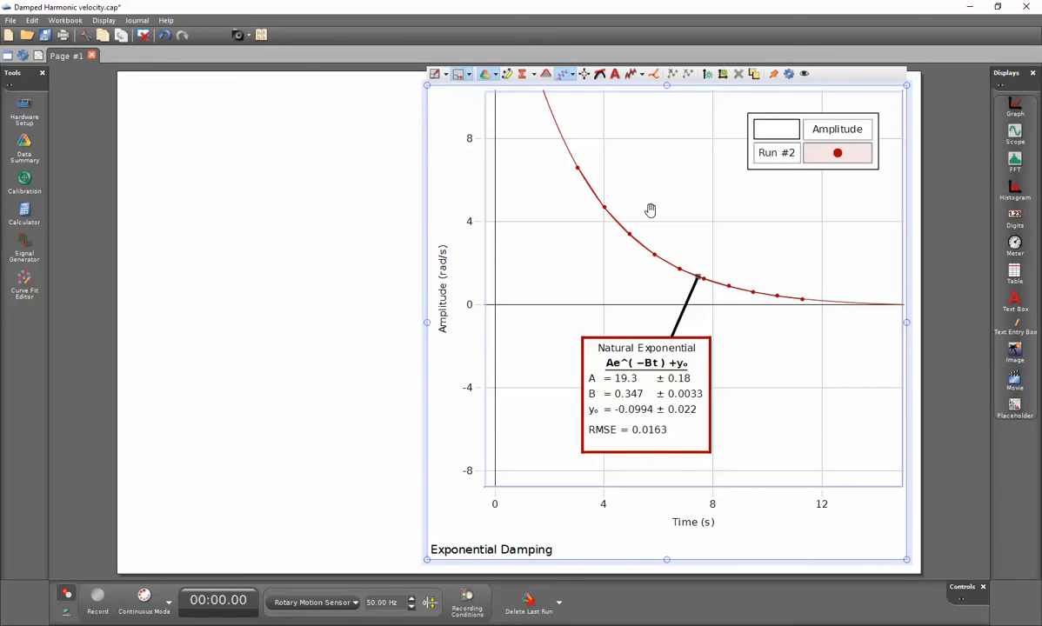